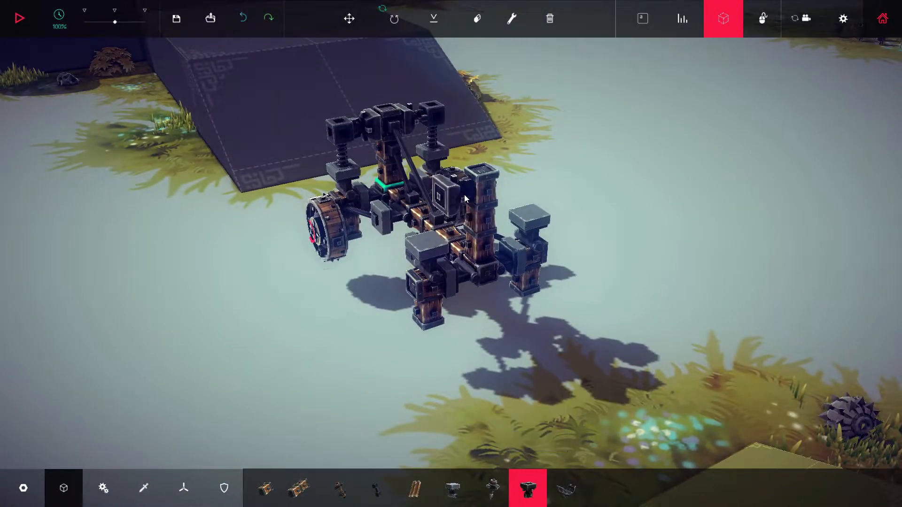
{"action": "mouse_move", "coordinate": [452, 488]}
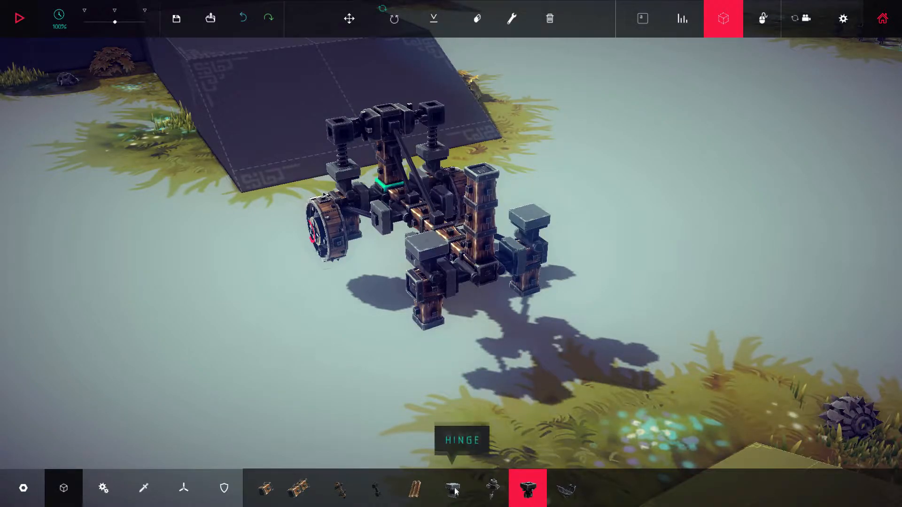
{"action": "mouse_move", "coordinate": [265, 488]}
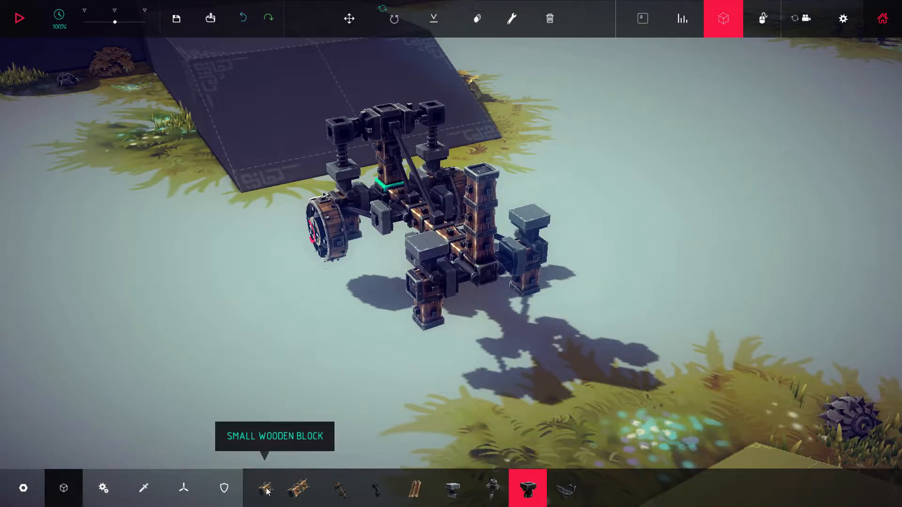
Attach a Motor Wheel from the Mechanical parts to the car's rear corner
{"action": "left_click", "coordinate": [102, 488]}
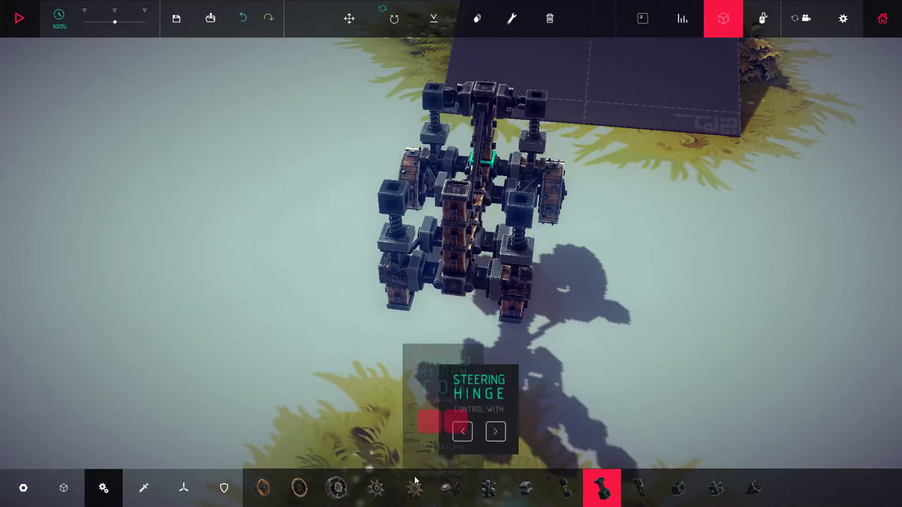
{"action": "left_click", "coordinate": [63, 488]}
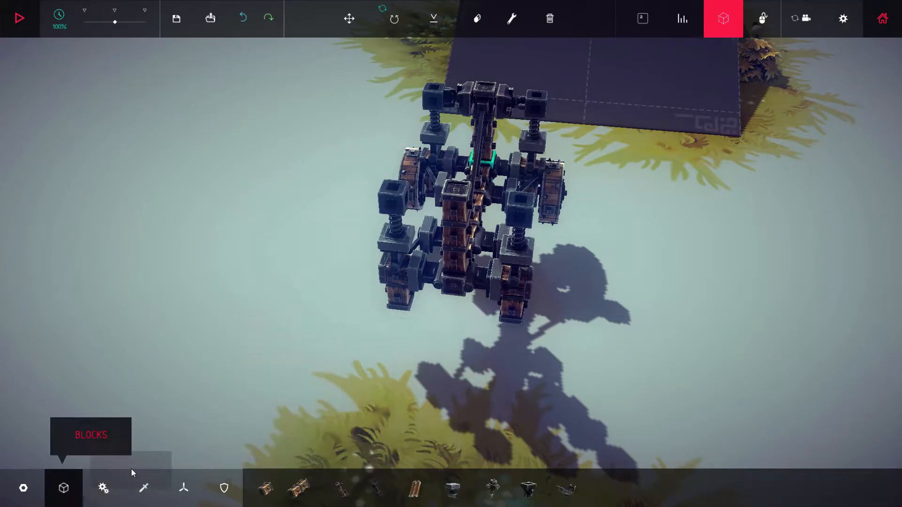
{"action": "left_click", "coordinate": [528, 488]}
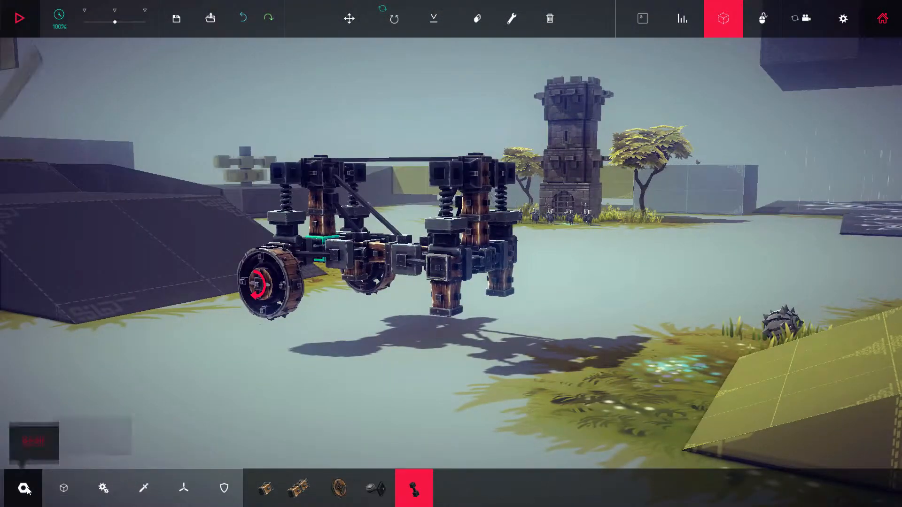
{"action": "left_click", "coordinate": [103, 488]}
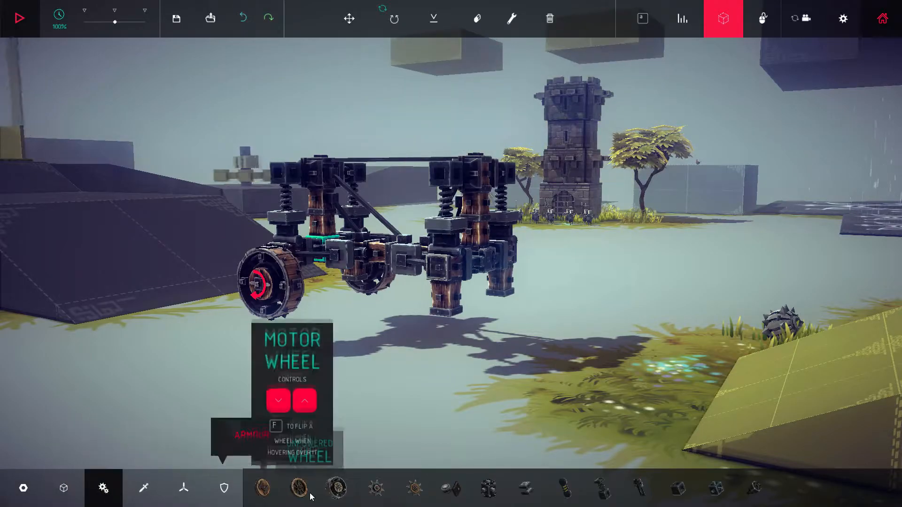
{"action": "left_click", "coordinate": [336, 488]}
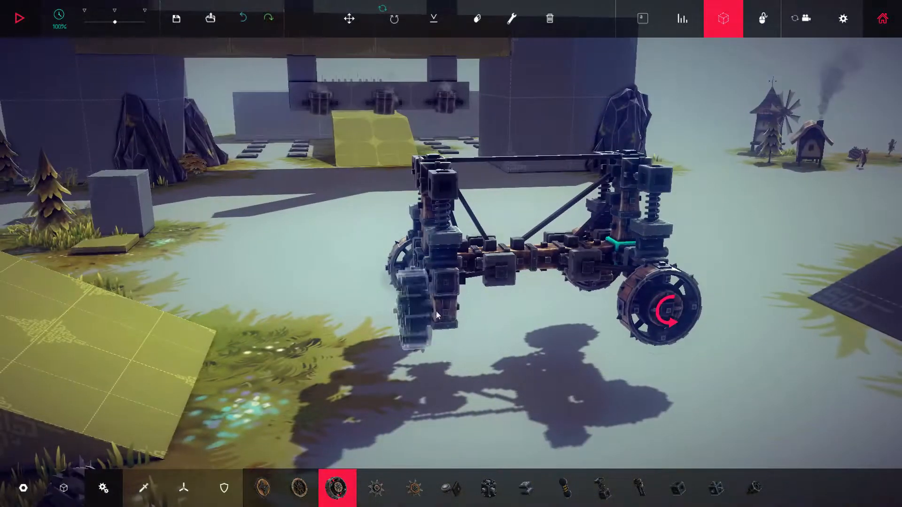
{"action": "left_click", "coordinate": [19, 18]}
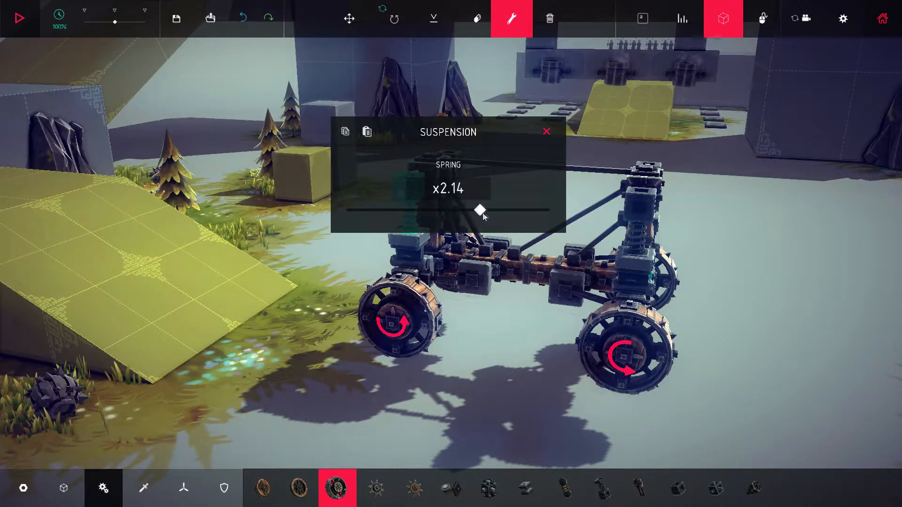
Set the first two suspension struts' spring strength to x2.00
{"action": "left_click_drag", "start_coordinate": [480, 209], "coordinate": [475, 209]}
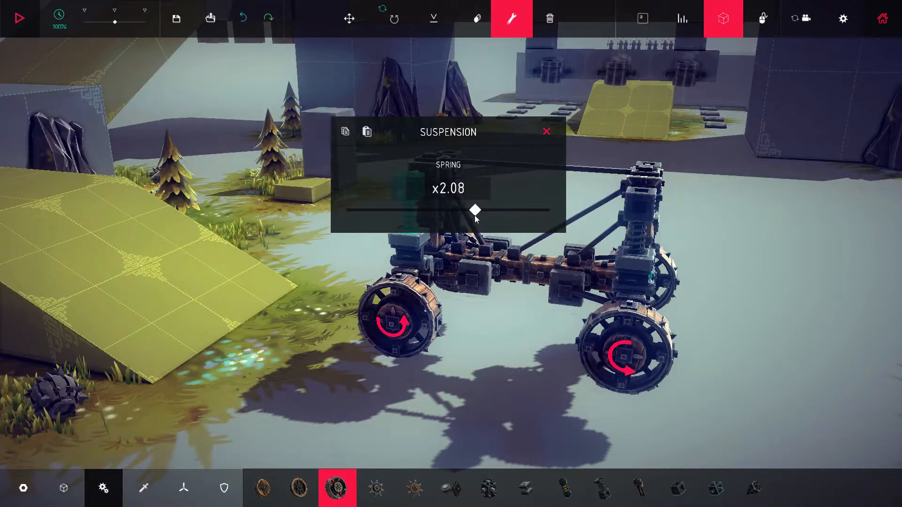
{"action": "left_click_drag", "start_coordinate": [474, 211], "coordinate": [467, 210]}
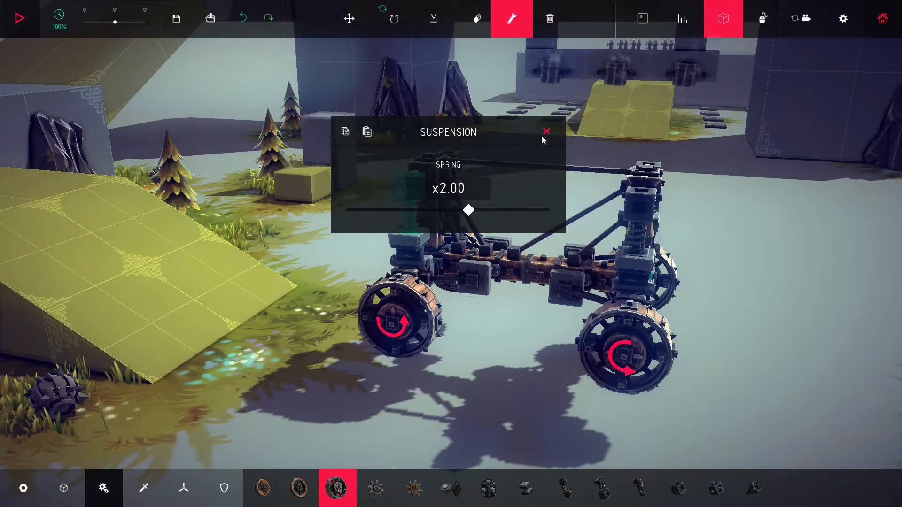
{"action": "left_click_drag", "start_coordinate": [468, 210], "coordinate": [386, 210]}
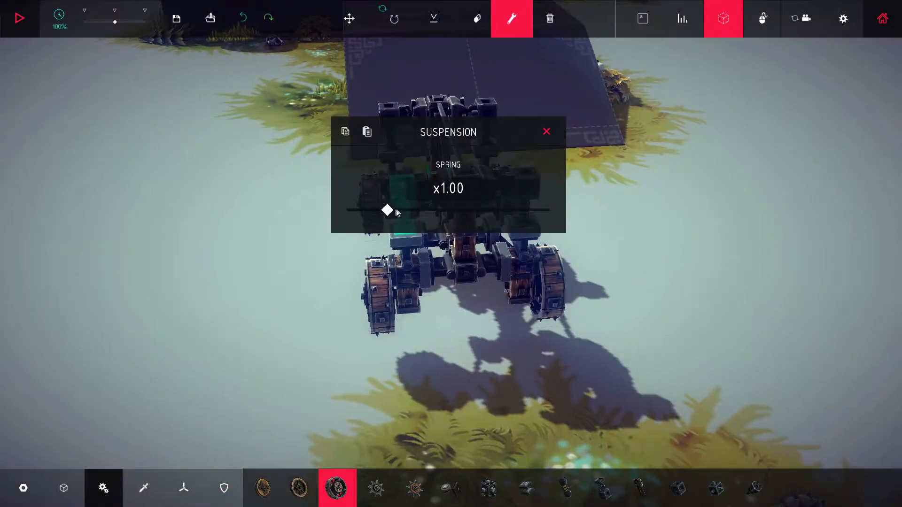
{"action": "left_click_drag", "start_coordinate": [386, 211], "coordinate": [464, 211]}
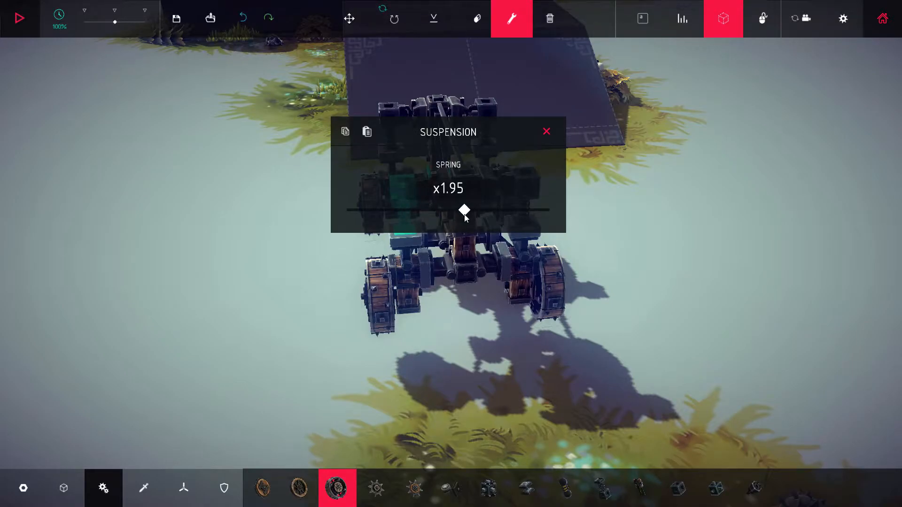
{"action": "left_click_drag", "start_coordinate": [464, 211], "coordinate": [468, 211]}
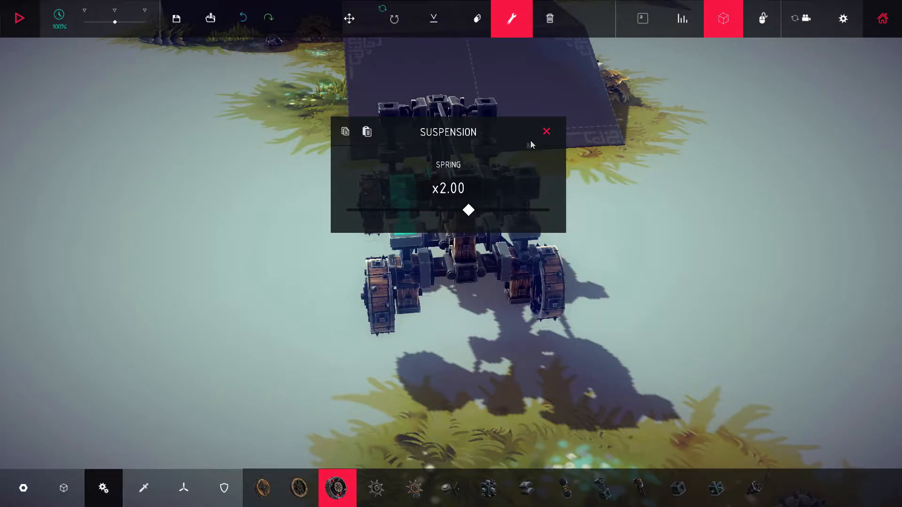
{"action": "left_click_drag", "start_coordinate": [468, 209], "coordinate": [549, 210]}
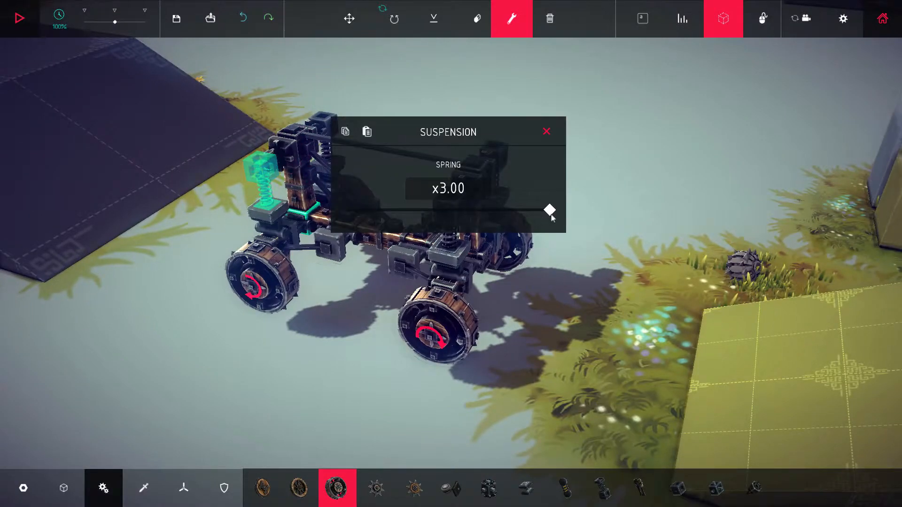
Set the remaining two struts' springs to x2.00 and close the settings
{"action": "left_click_drag", "start_coordinate": [550, 210], "coordinate": [491, 209]}
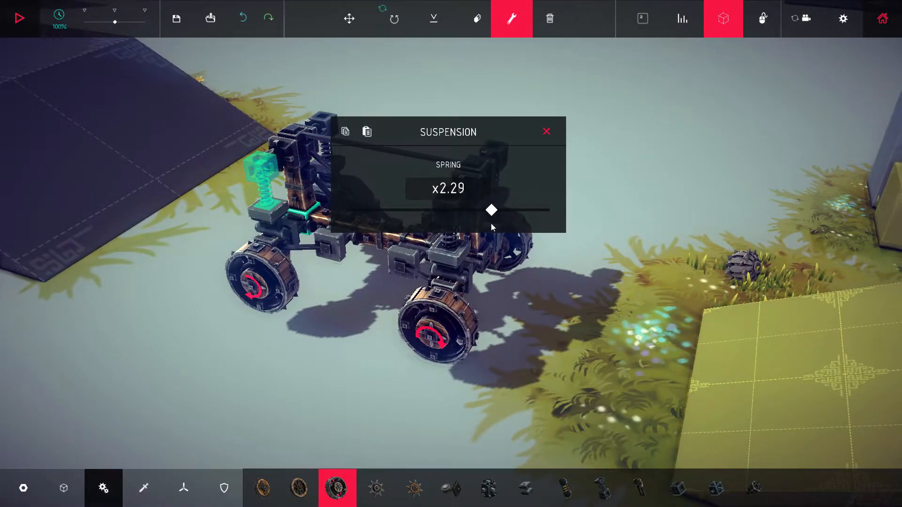
{"action": "left_click_drag", "start_coordinate": [492, 209], "coordinate": [471, 210]}
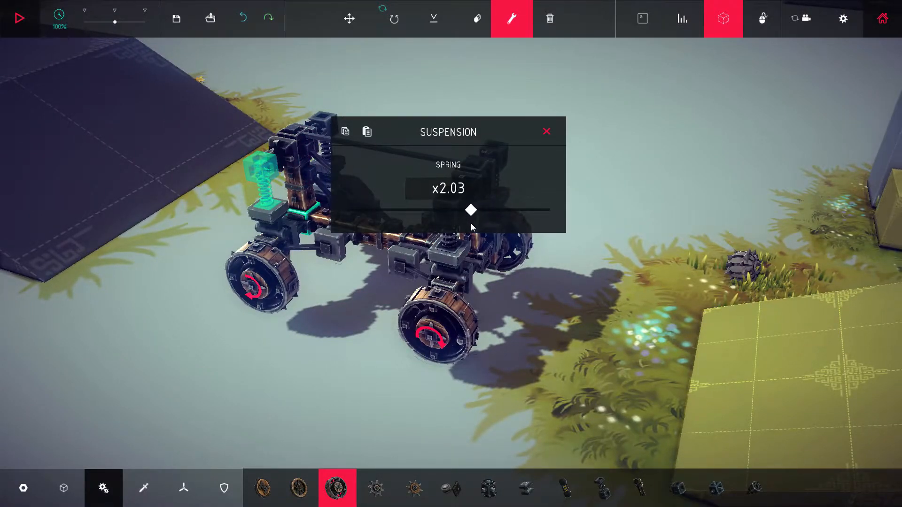
{"action": "left_click_drag", "start_coordinate": [471, 209], "coordinate": [468, 210]}
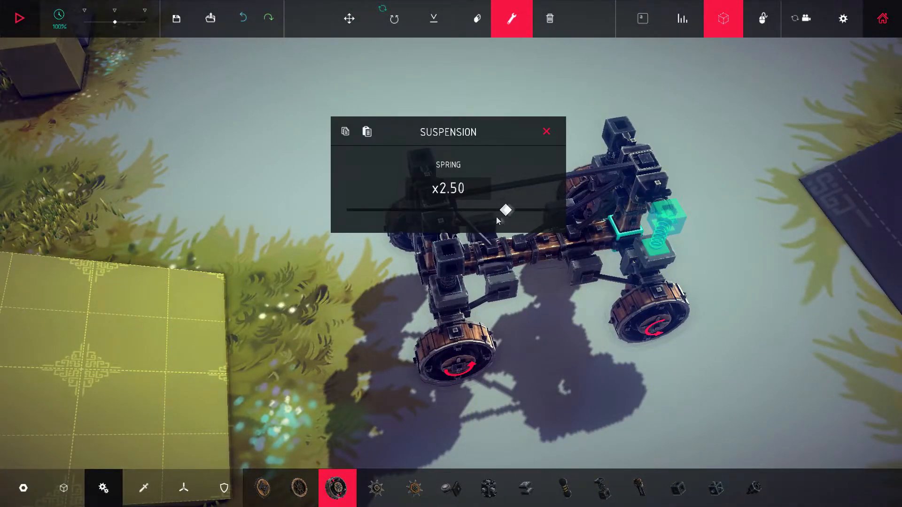
{"action": "left_click_drag", "start_coordinate": [505, 210], "coordinate": [470, 209]}
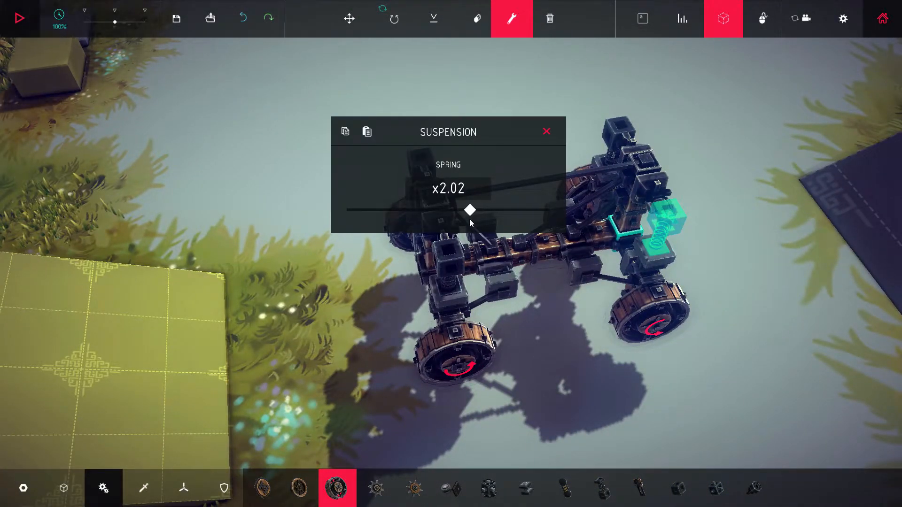
{"action": "left_click_drag", "start_coordinate": [470, 209], "coordinate": [467, 209]}
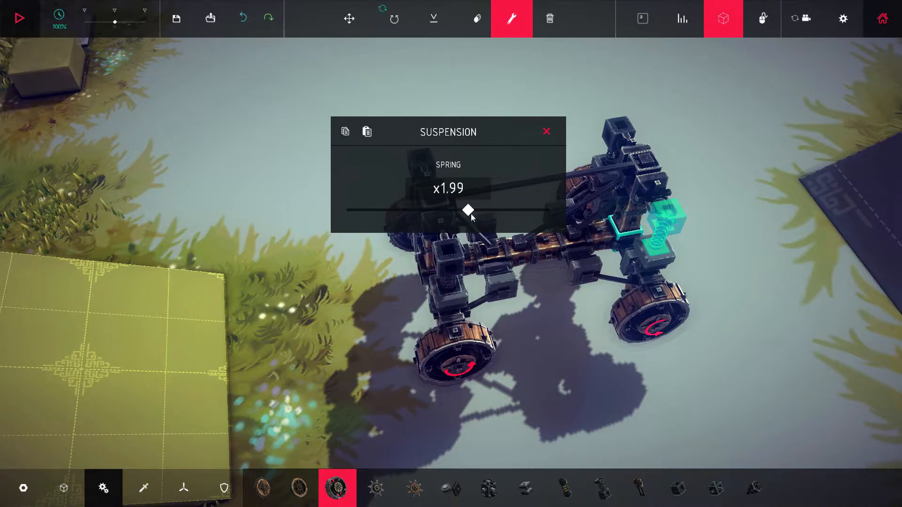
{"action": "left_click_drag", "start_coordinate": [468, 209], "coordinate": [467, 209]}
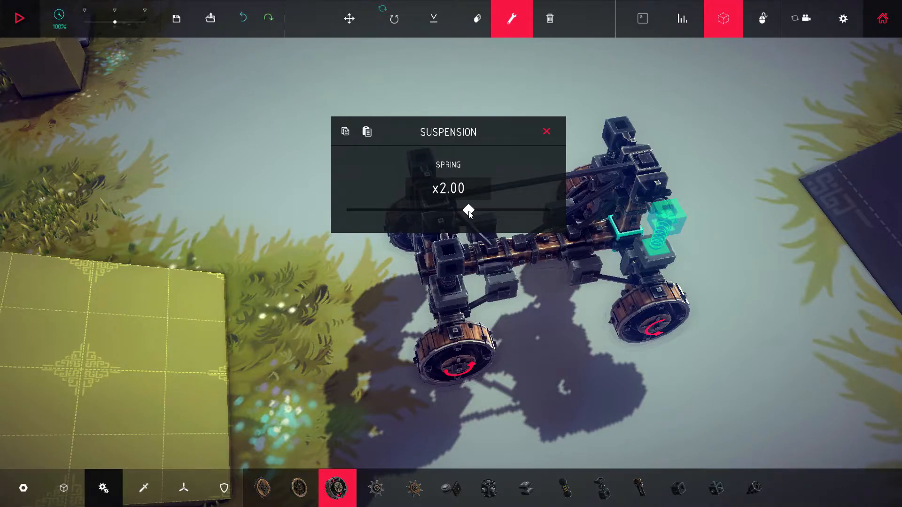
{"action": "left_click", "coordinate": [545, 131]}
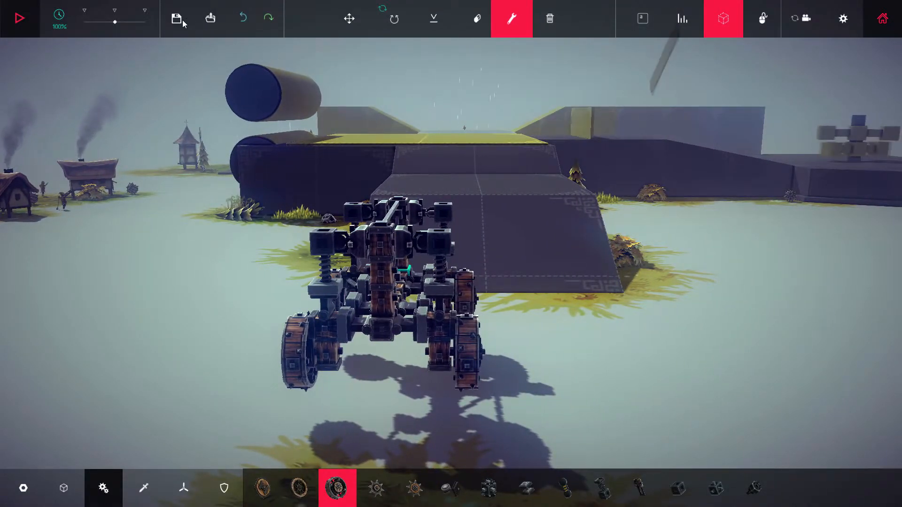
Save the car as a machine file named 'full'
{"action": "left_click", "coordinate": [177, 19]}
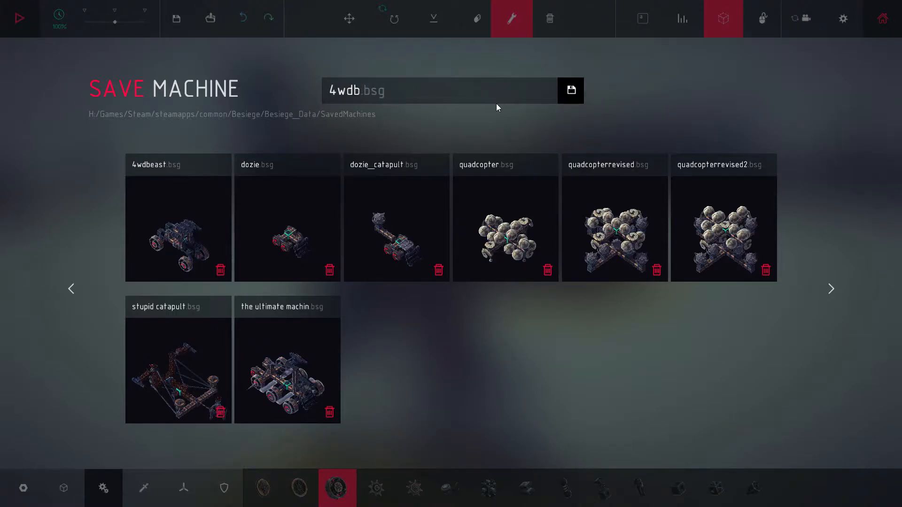
{"action": "type", "text": "full"}
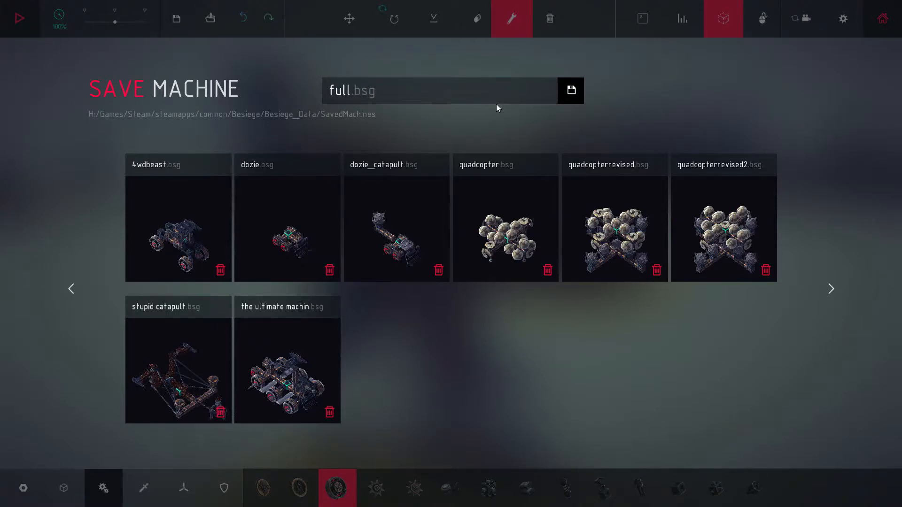